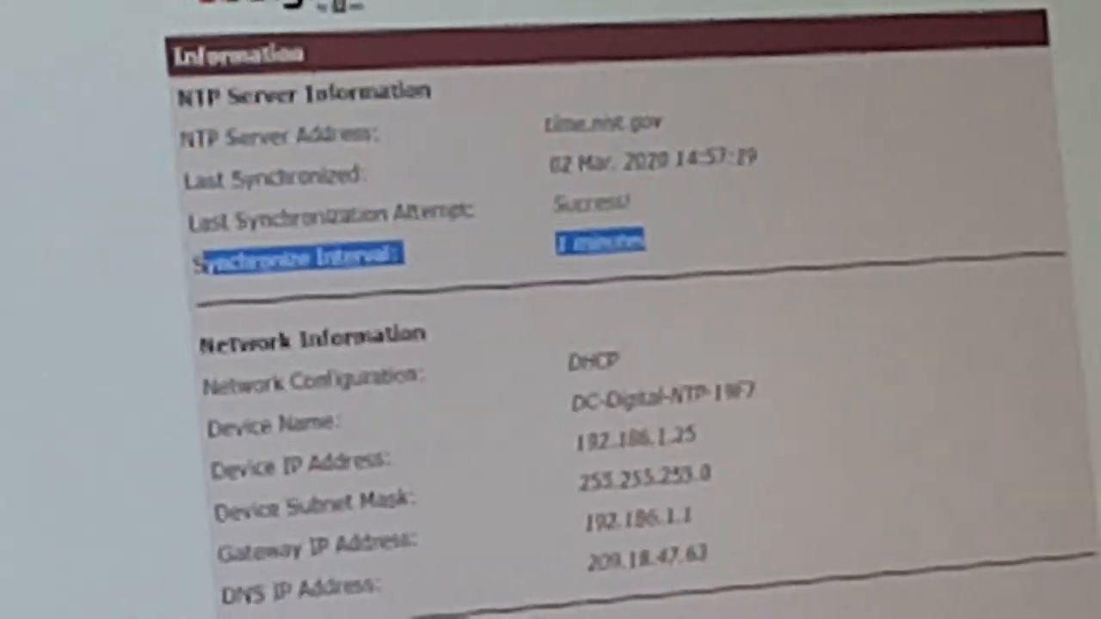
# Step: Review the Clock Settings page: login credentials, NTP server settings and time settings sections
pyautogui.scroll(-3)
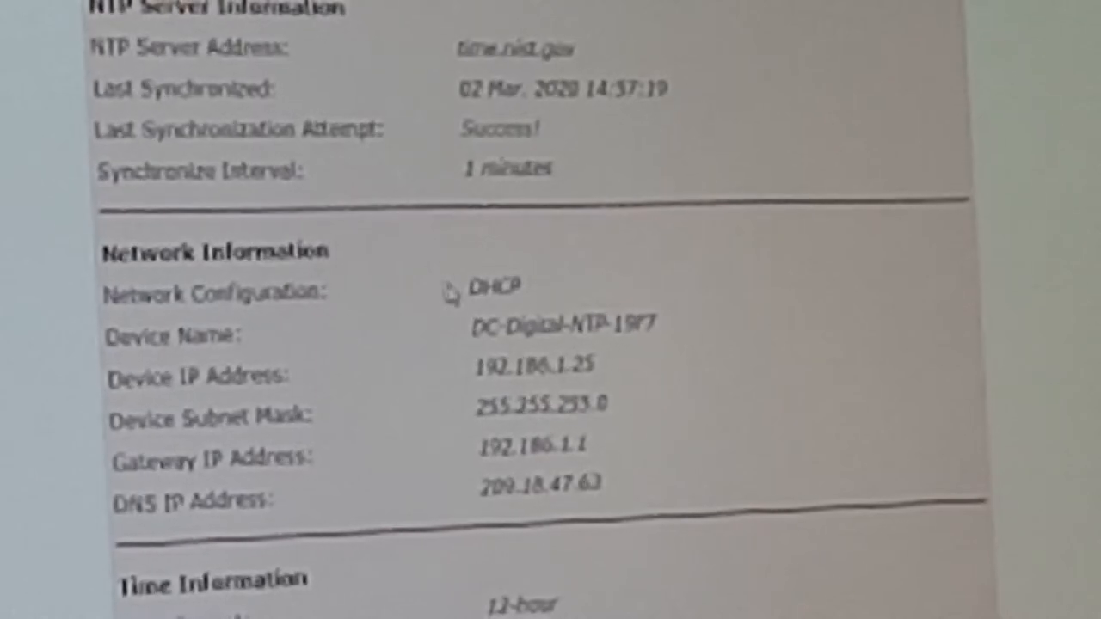
pyautogui.doubleClick(496, 289)
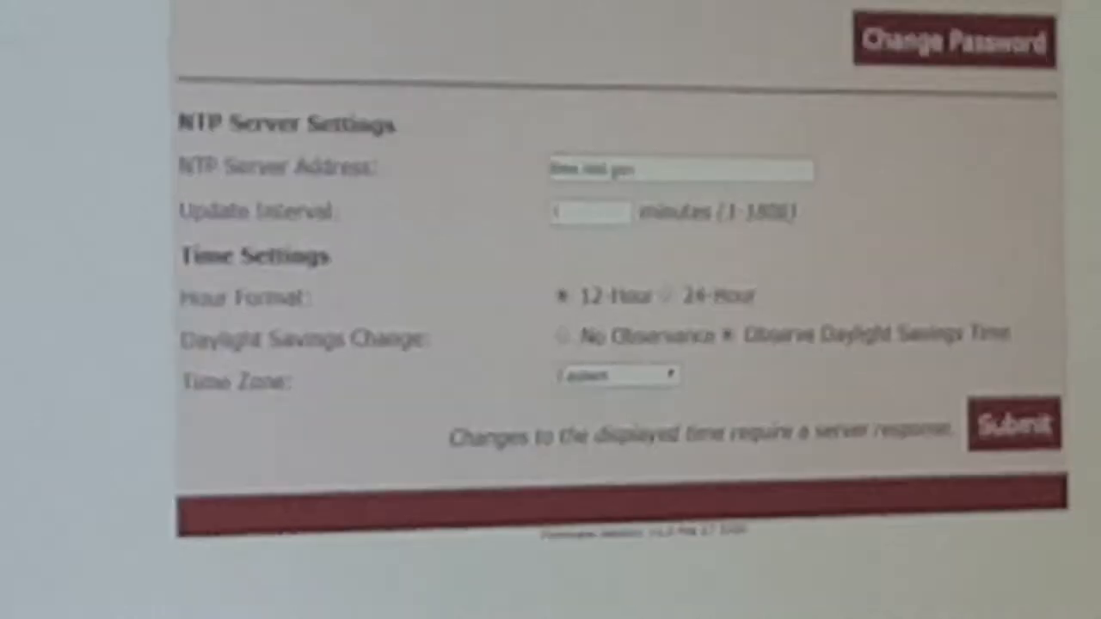
pyautogui.scroll(-3)
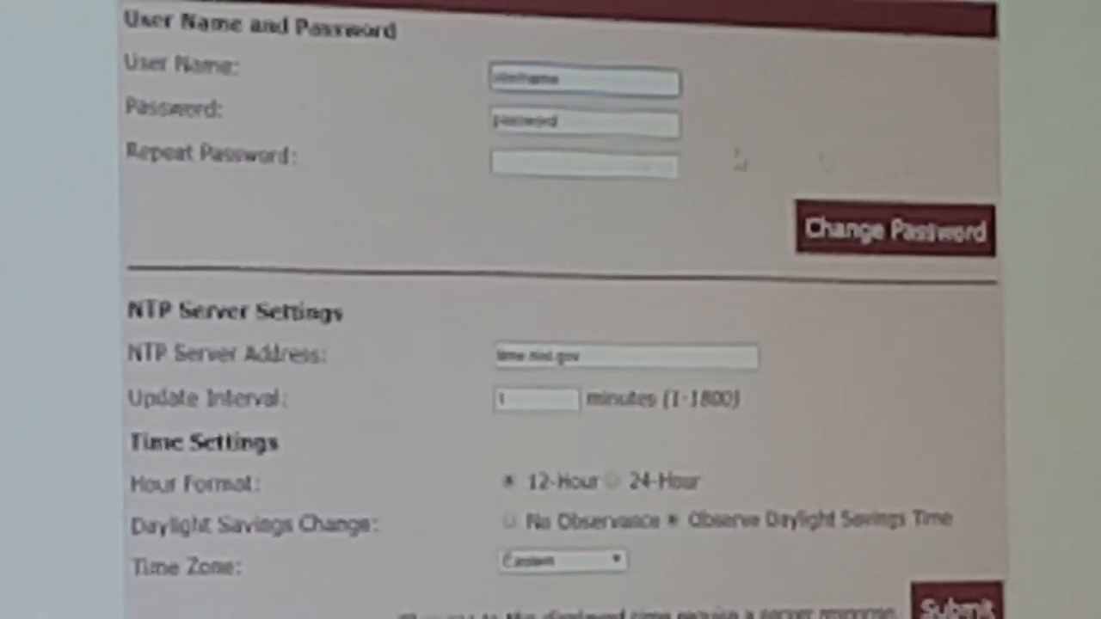
pyautogui.click(584, 124)
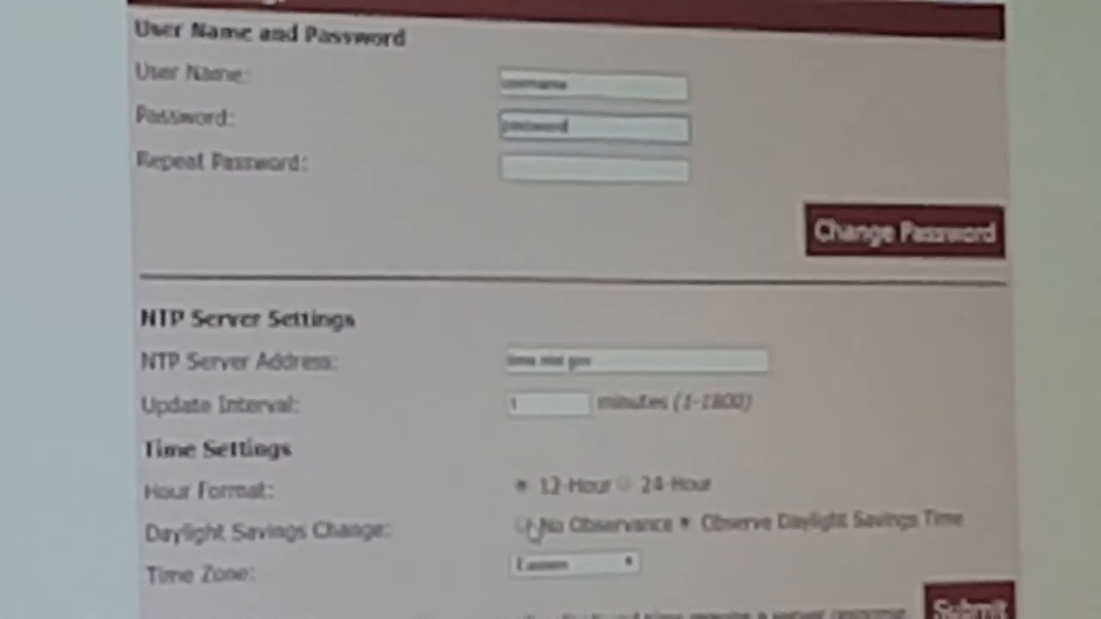
pyautogui.scroll(-3)
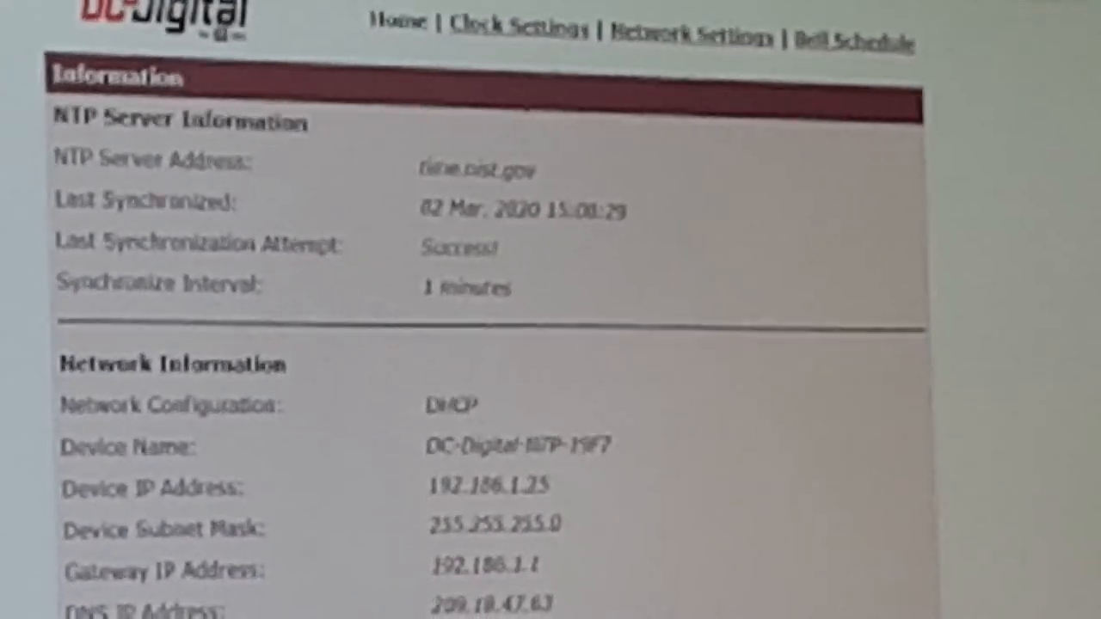
# Step: Scroll the home page through NTP server, network and time info (12-hour, Eastern Standard Time, DST)
pyautogui.scroll(-3)
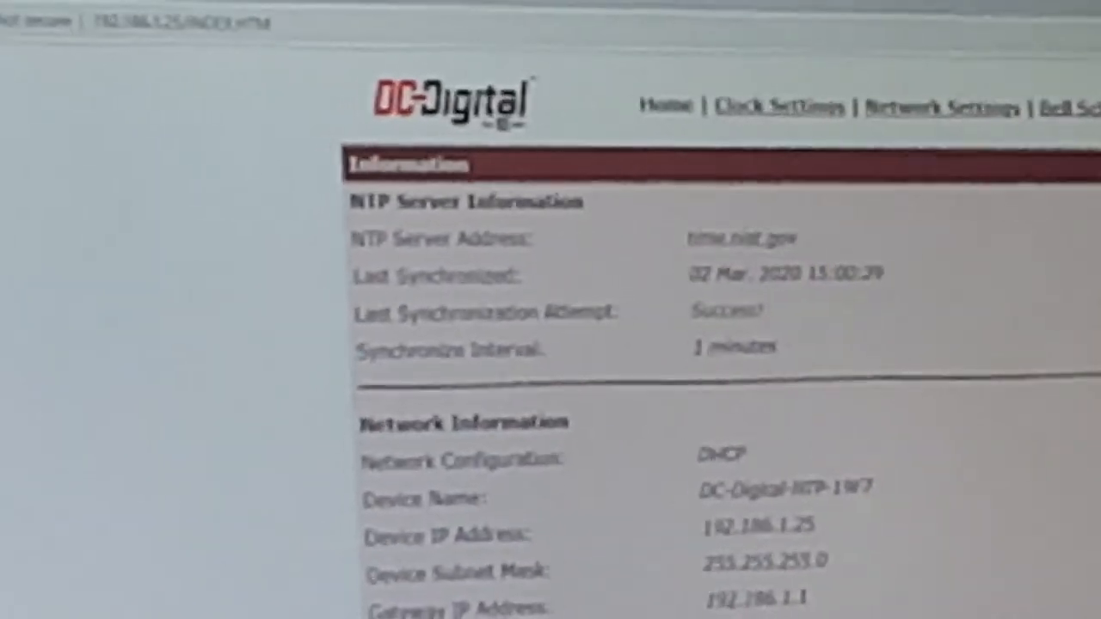
pyautogui.scroll(-3)
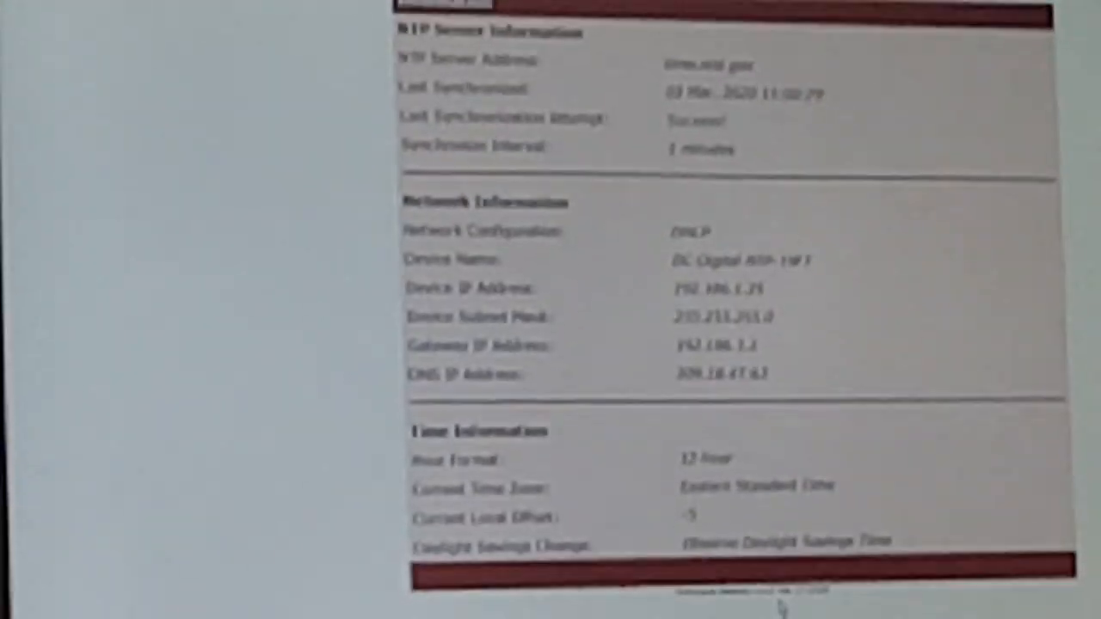